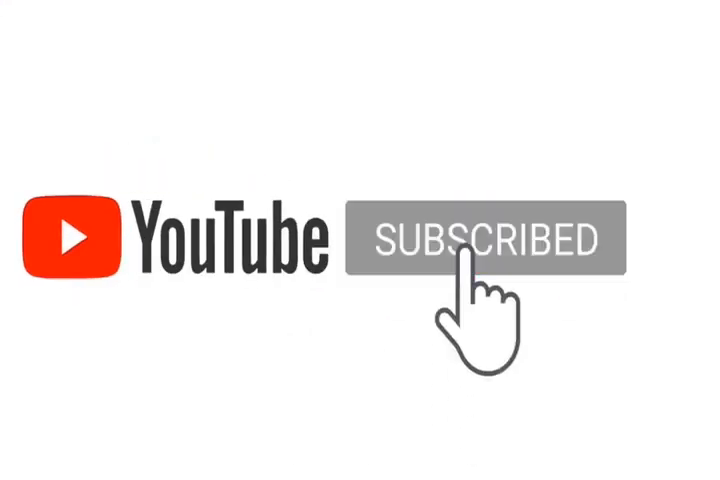
- Turn on notifications so the bell icon appears beside the SUBSCRIBED label
click(470, 240)
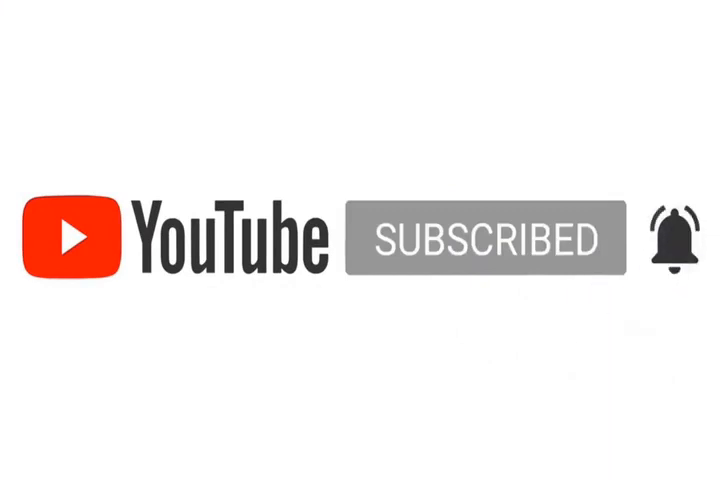